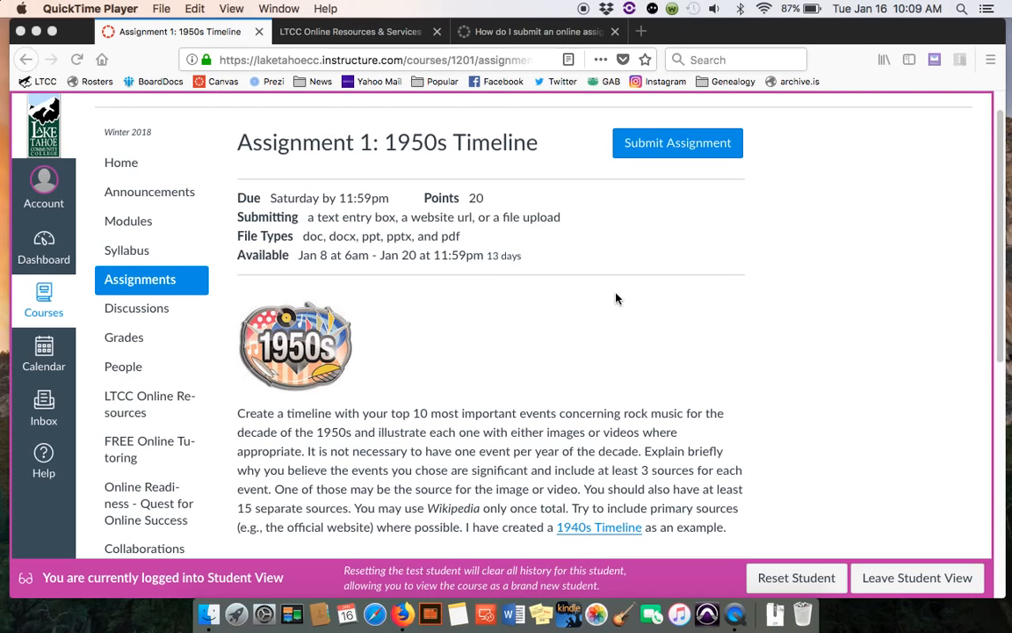
mouse_move(676, 143)
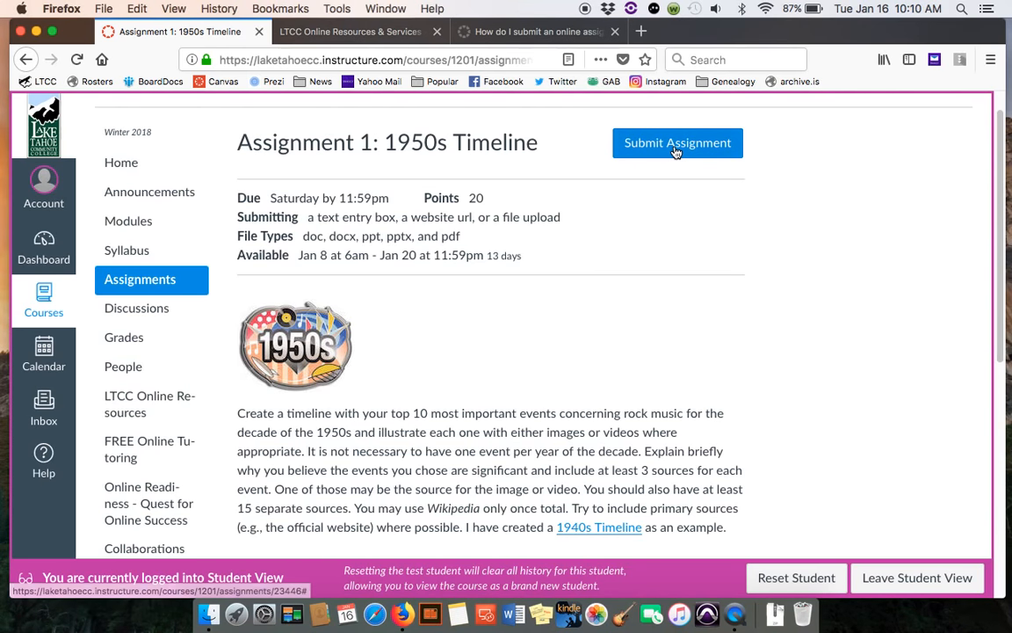
mouse_move(676, 264)
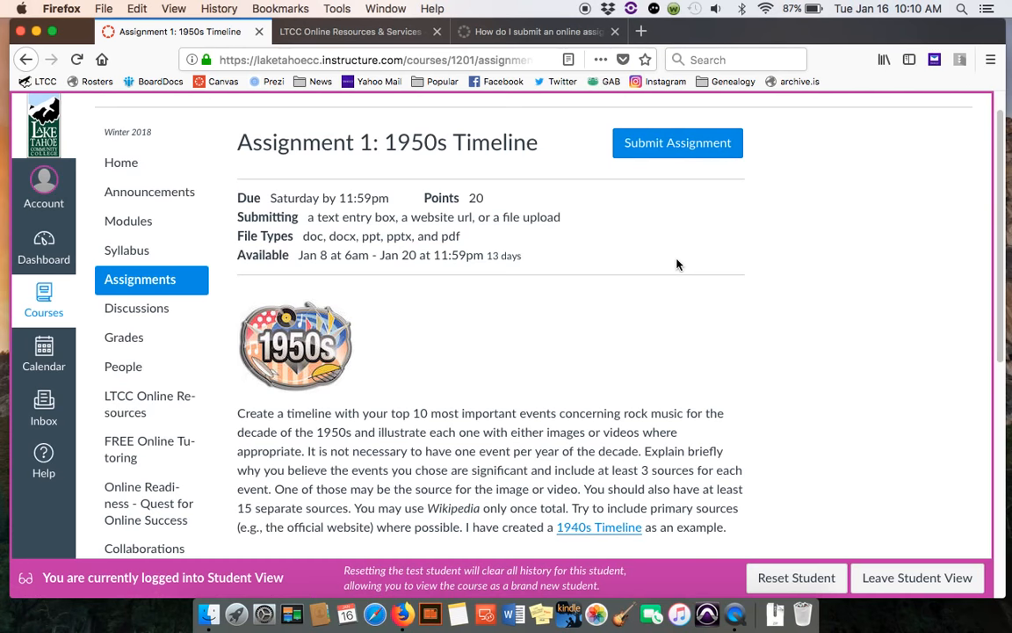
mouse_move(678, 143)
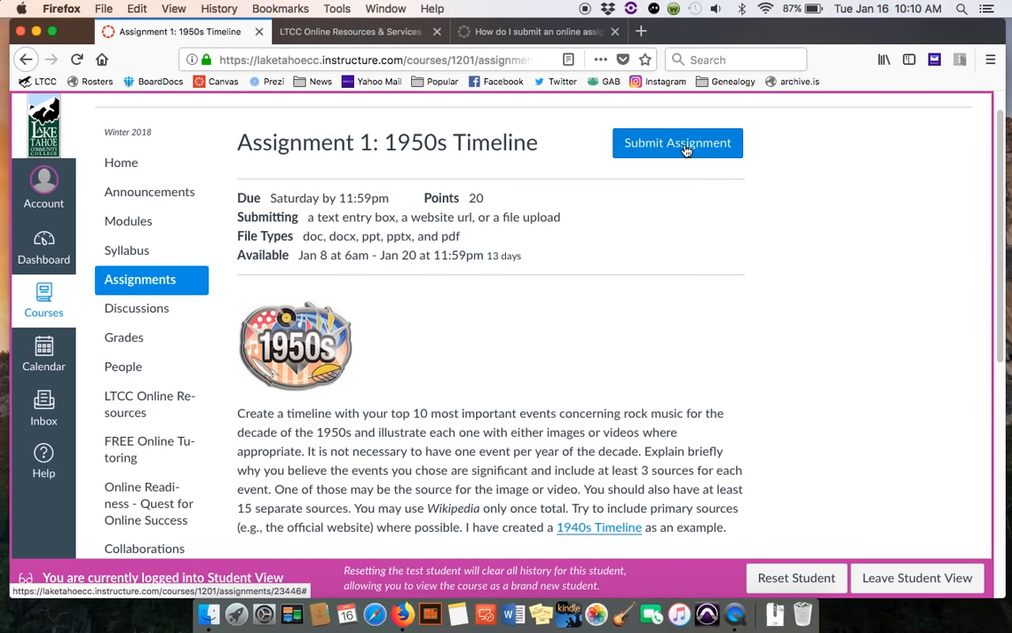
- Start a submission for Assignment 1: 1950s Timeline via Submit Assignment
left_click(676, 142)
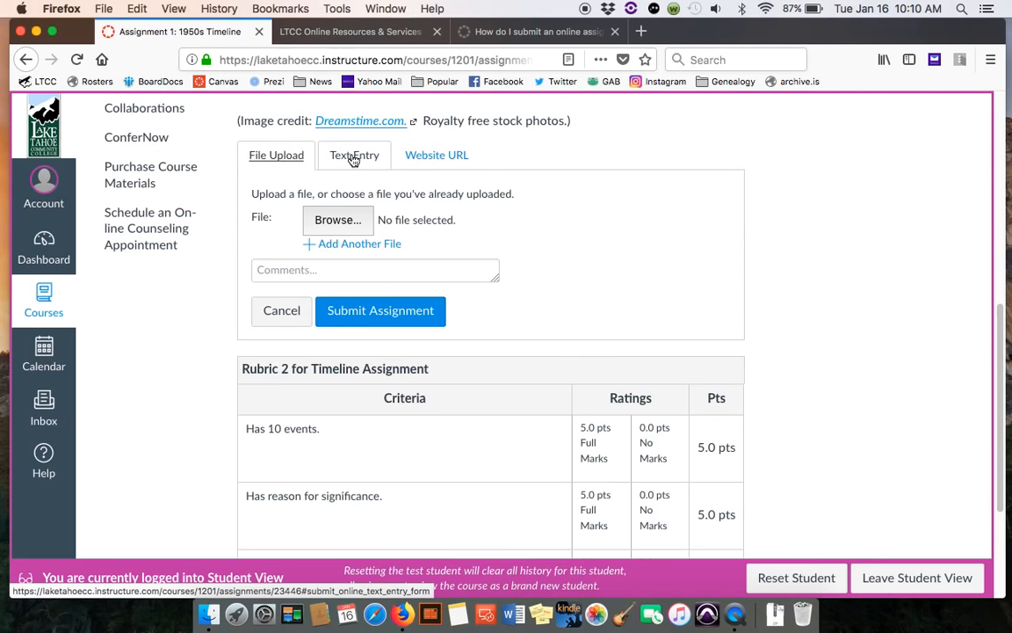
- Enter '1950' and 'Sam Phillips started Memphis Recording Service.' as a Text Entry submission
left_click(355, 155)
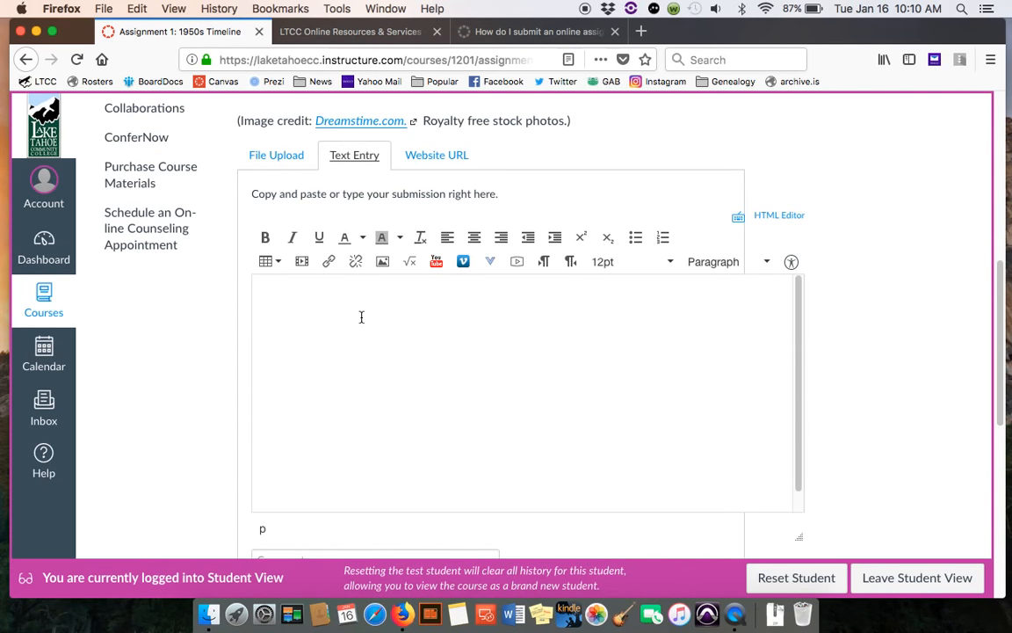
mouse_move(552, 299)
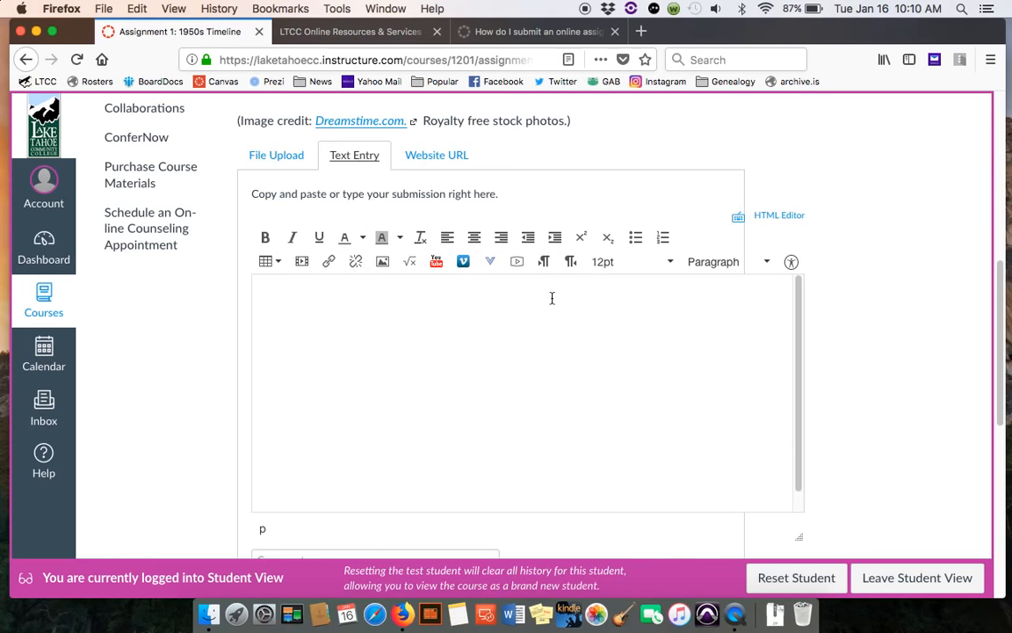
mouse_move(387, 316)
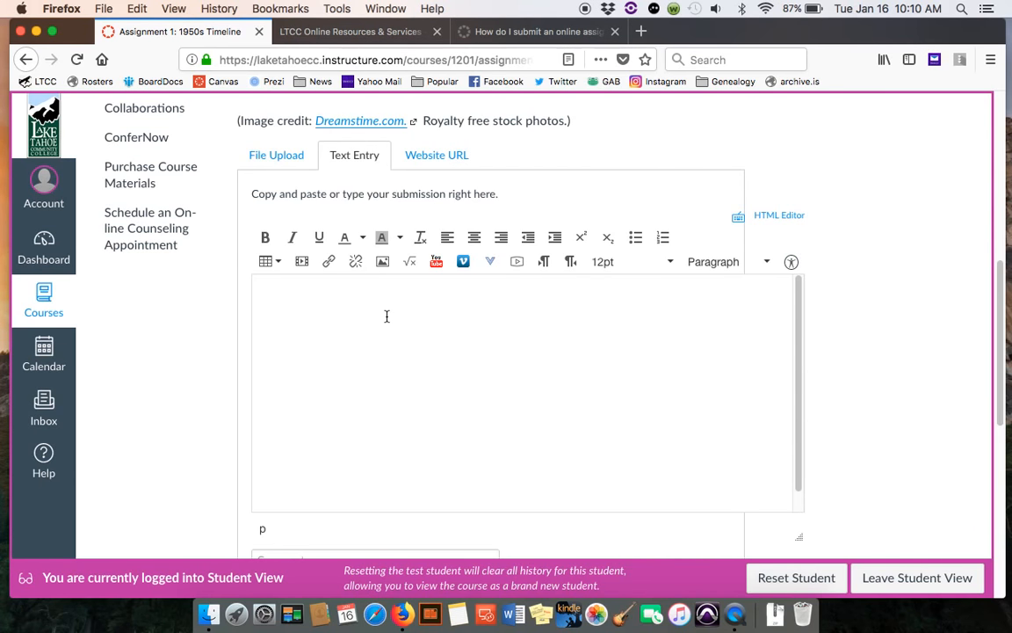
type("1950")
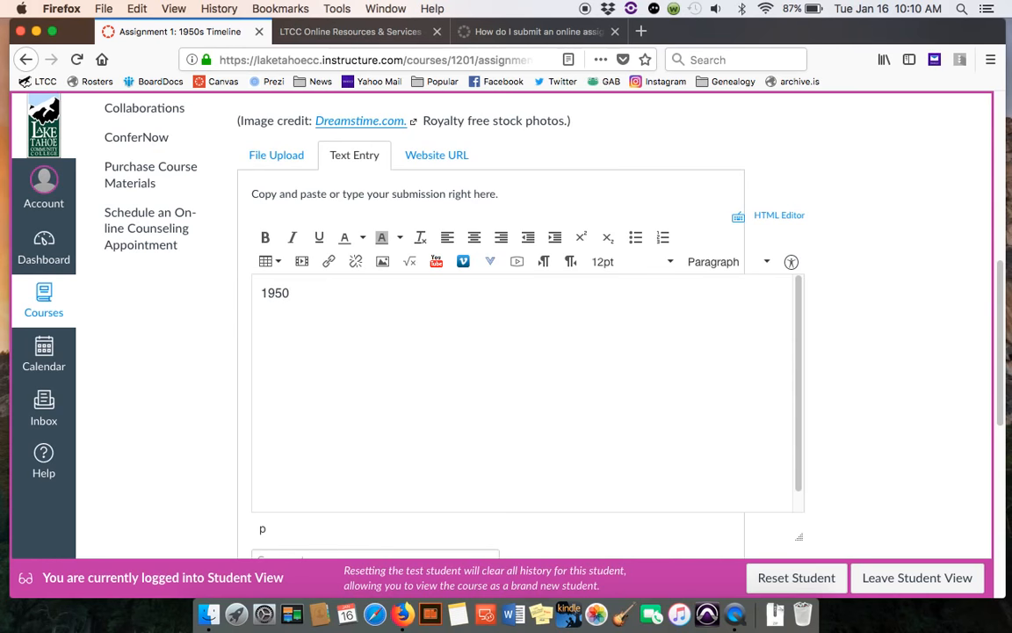
type("Sam Phillips sta")
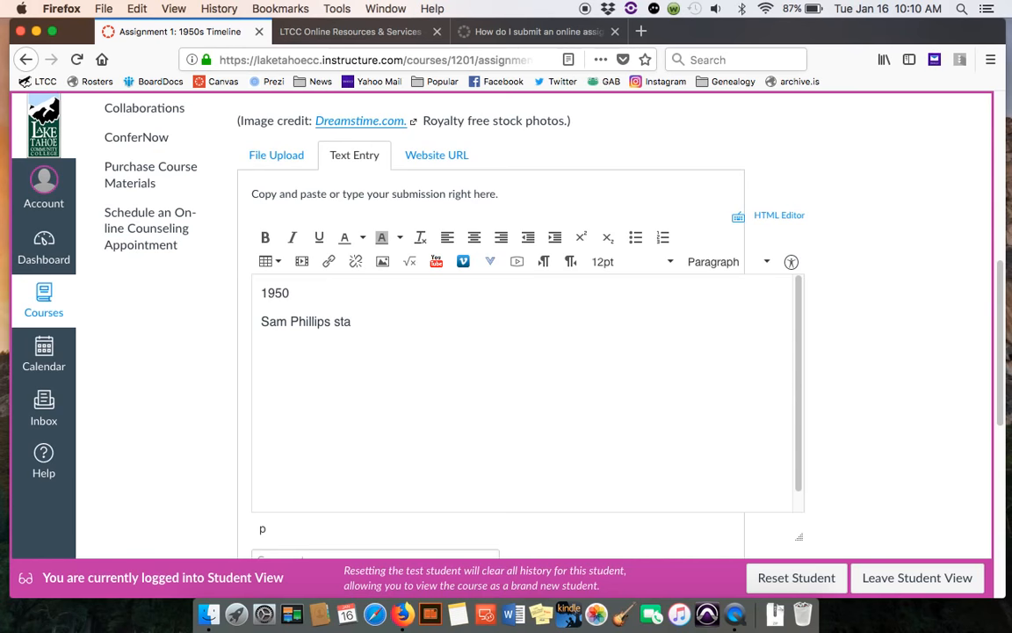
type("rted")
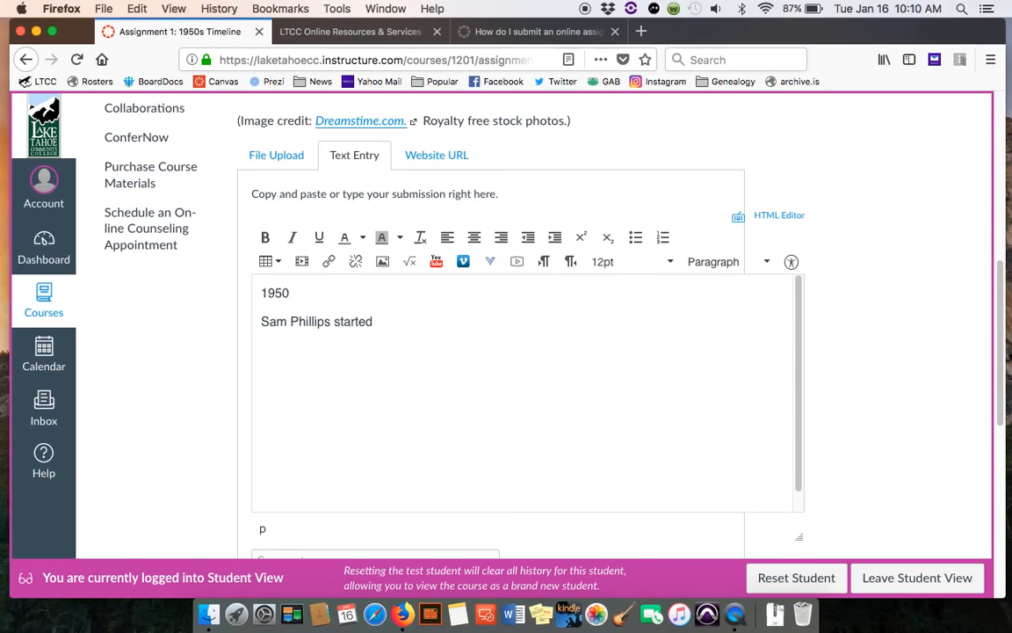
type("Mep")
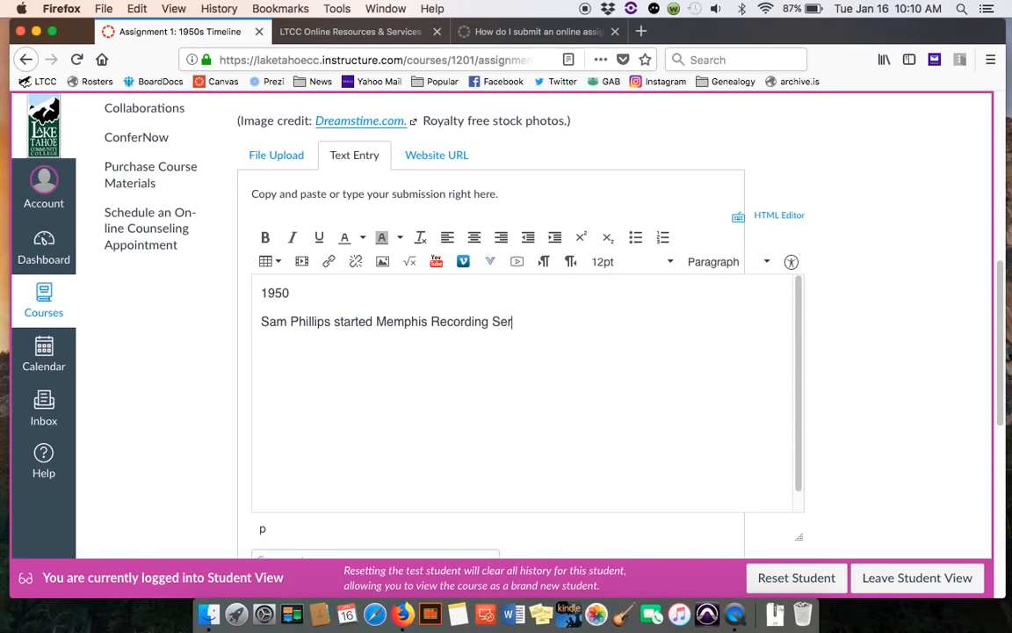
type("vice.")
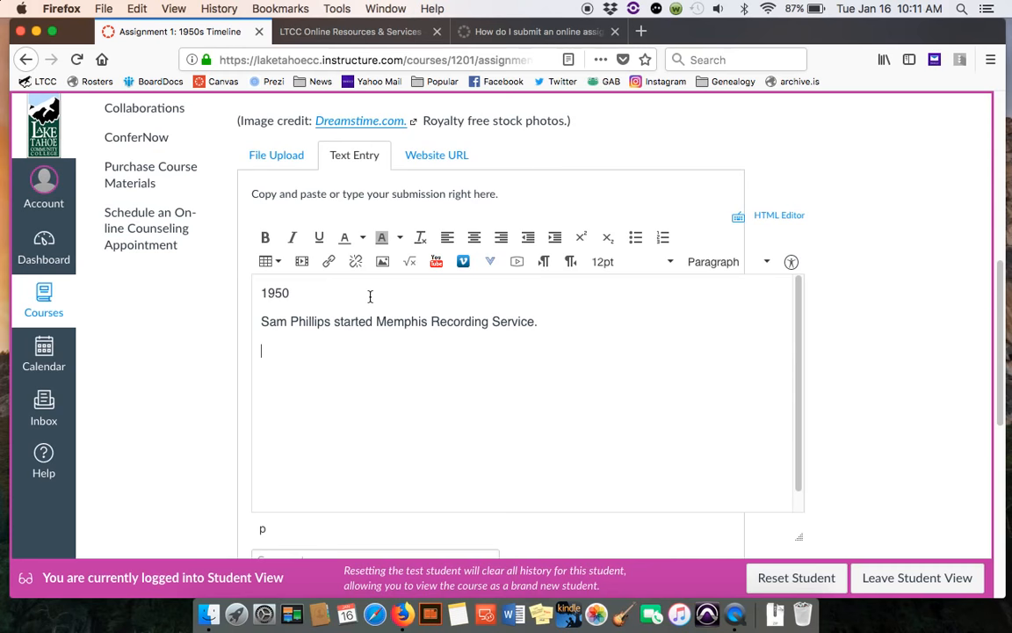
mouse_move(435, 260)
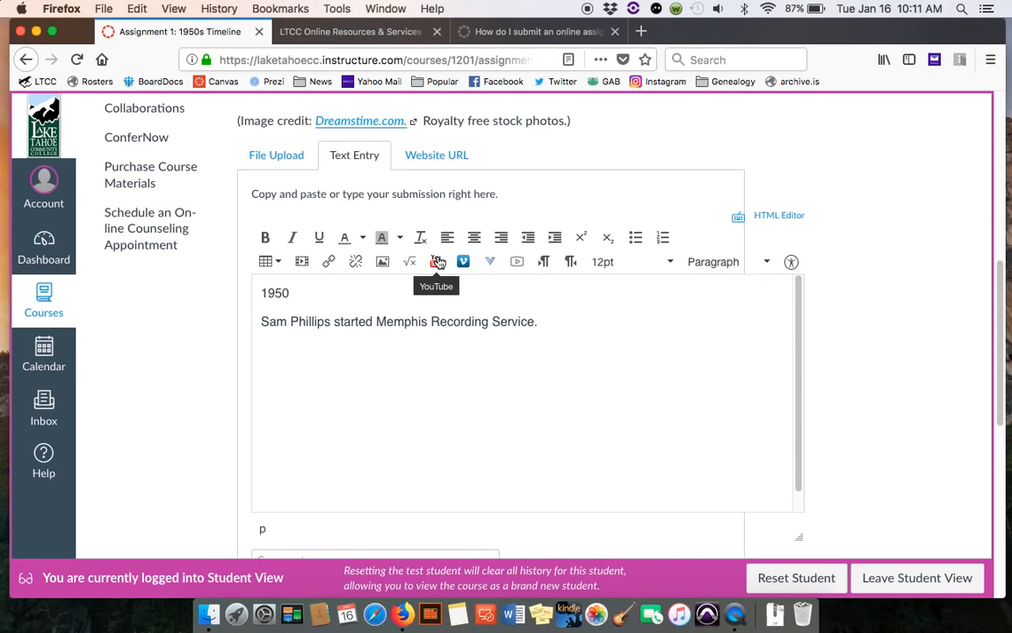
- Search the editor's YouTube tool for 'Sam Phillips Sun Records'
left_click(436, 260)
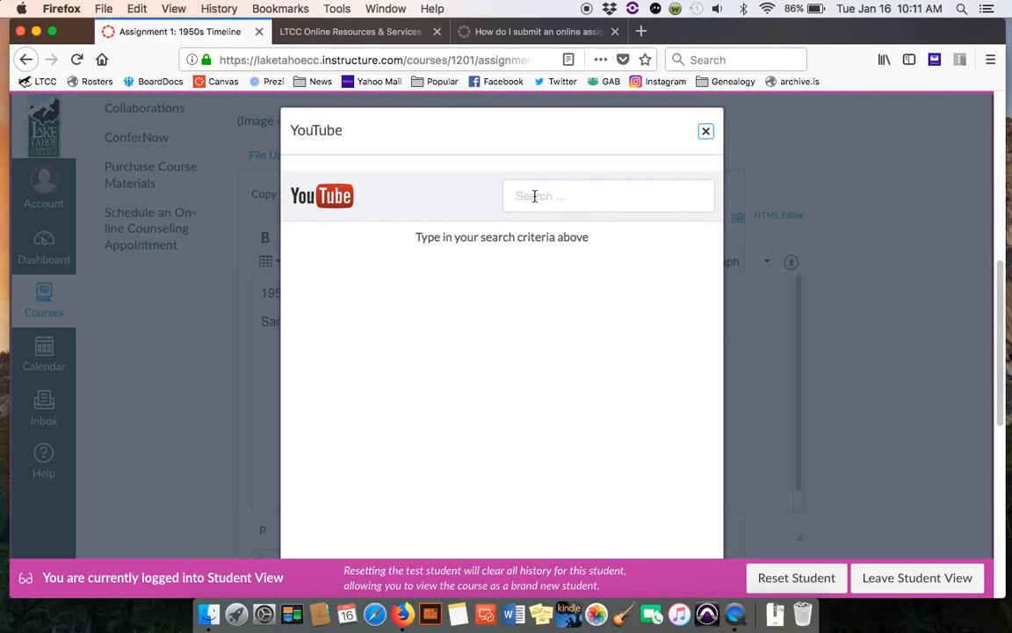
left_click(608, 195)
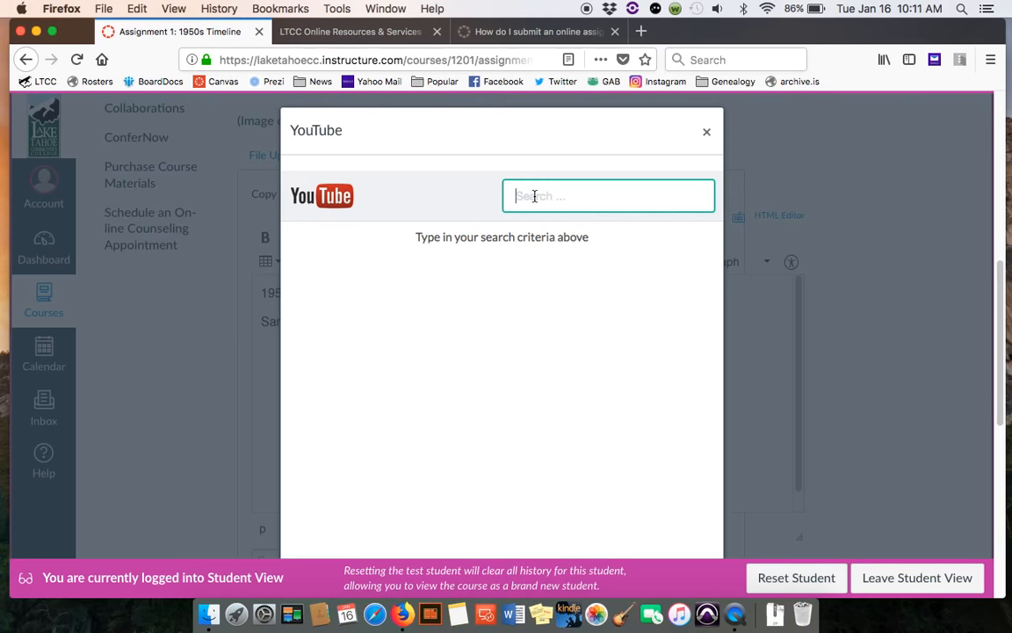
type("Sam Phil")
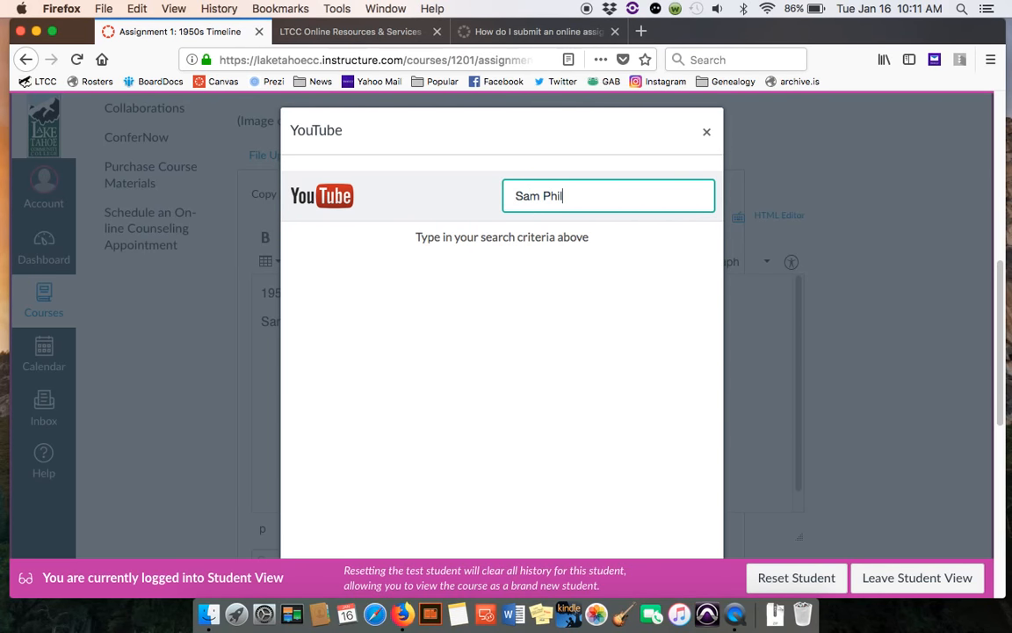
type("lips")
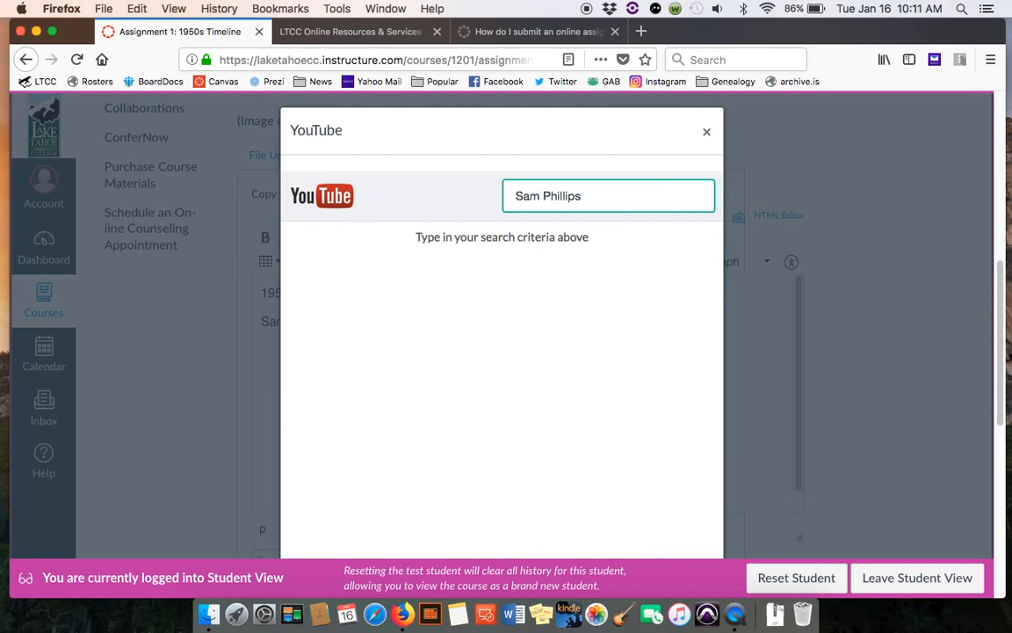
type("Sun")
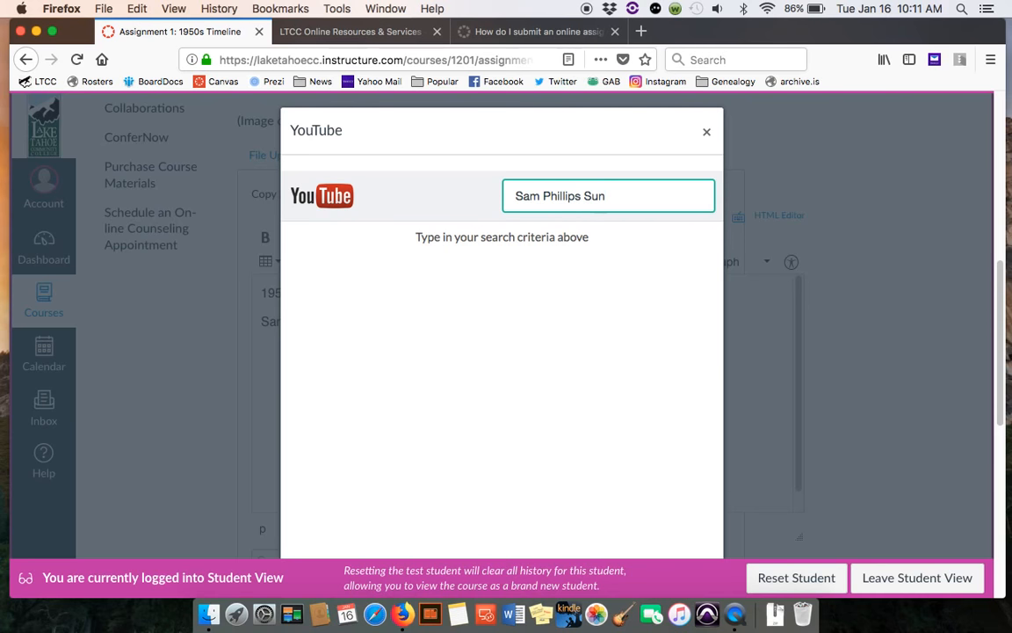
type("Records")
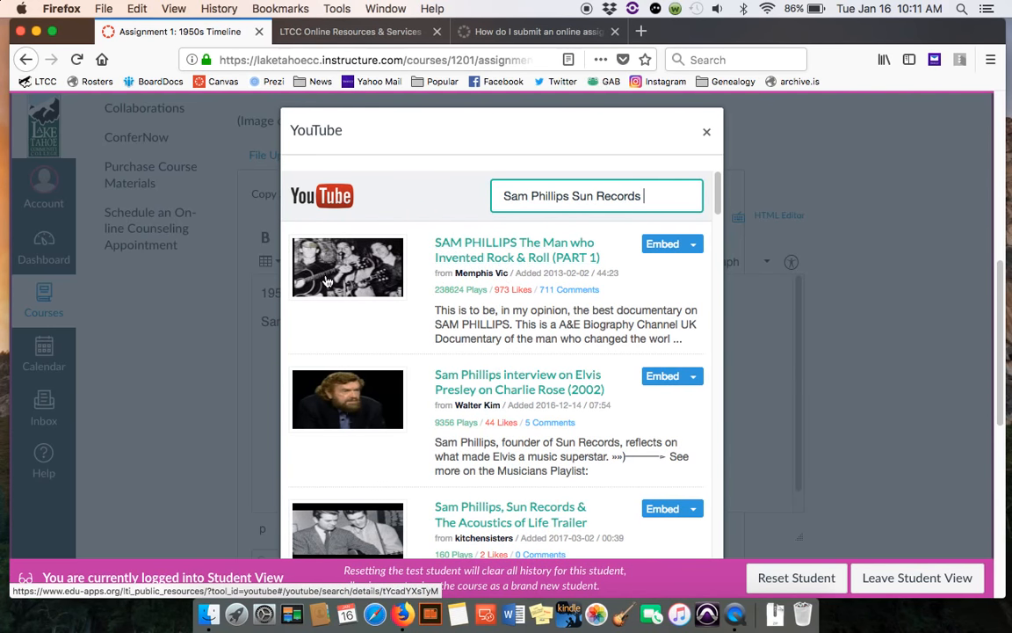
mouse_move(334, 274)
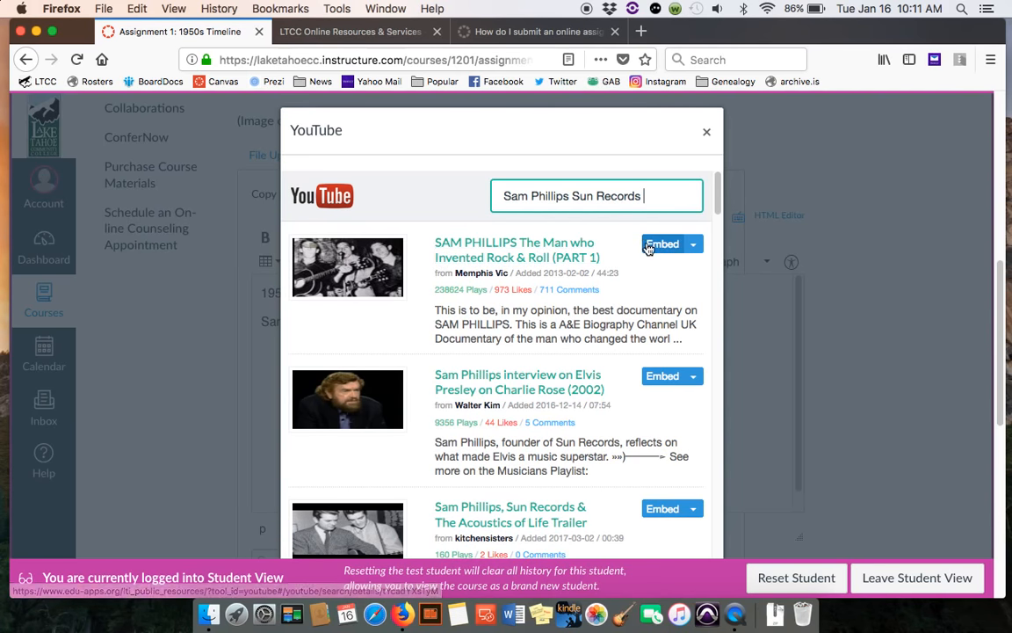
- Embed 'SAM PHILLIPS The Man who Invented Rock & Roll (PART 1)' and review it in the editor
left_click(706, 130)
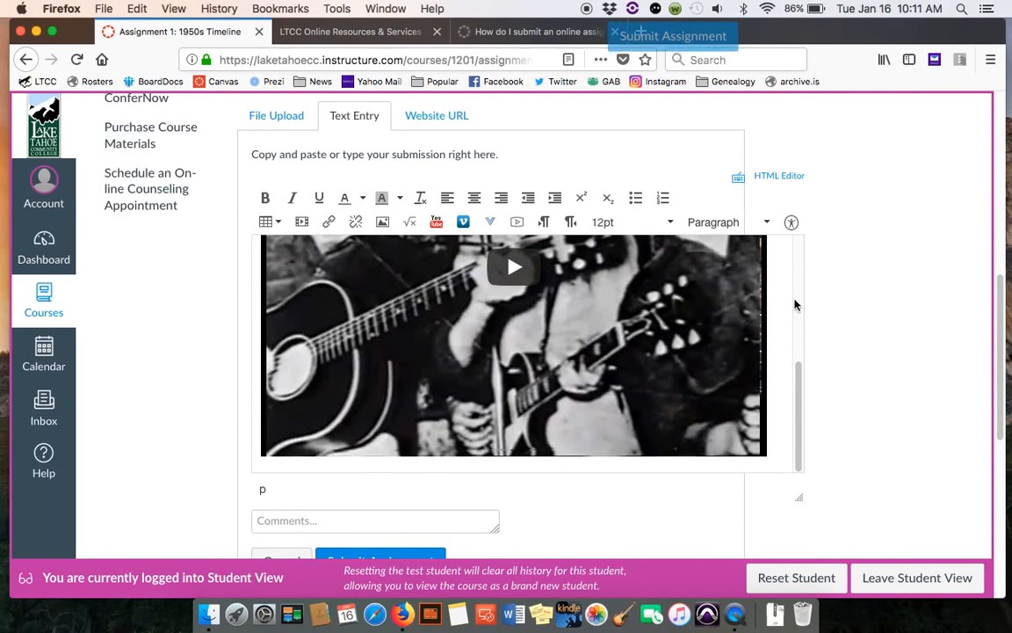
scroll("down", 3)
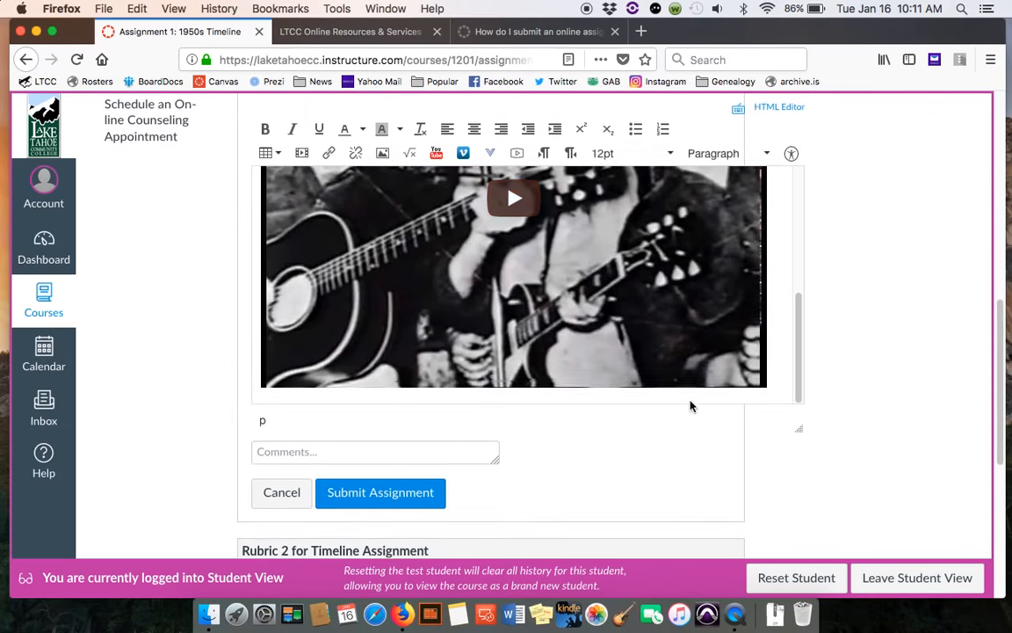
scroll("down", 3)
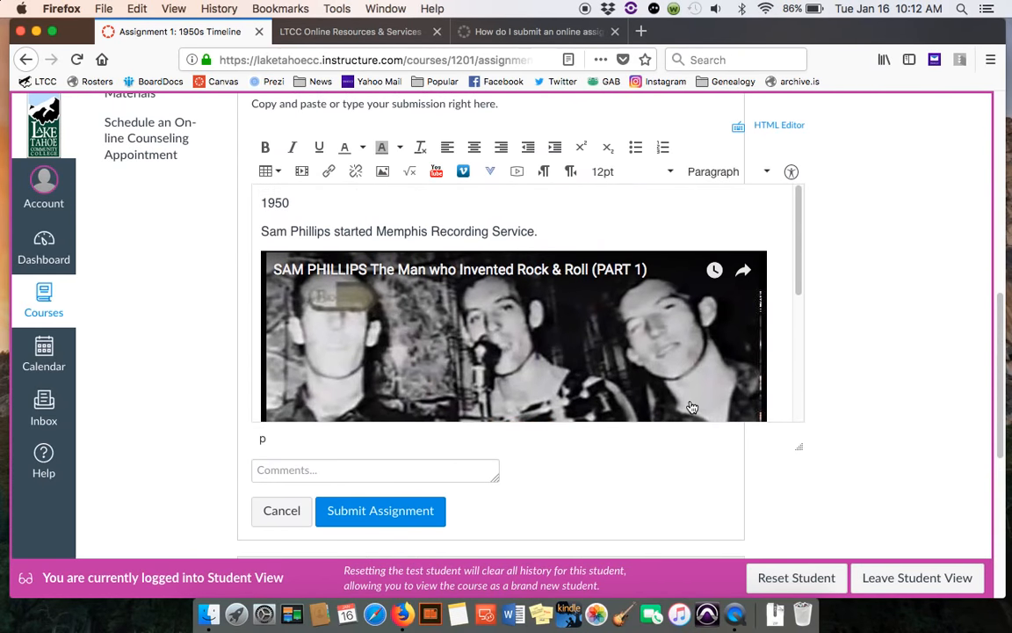
scroll("down", 3)
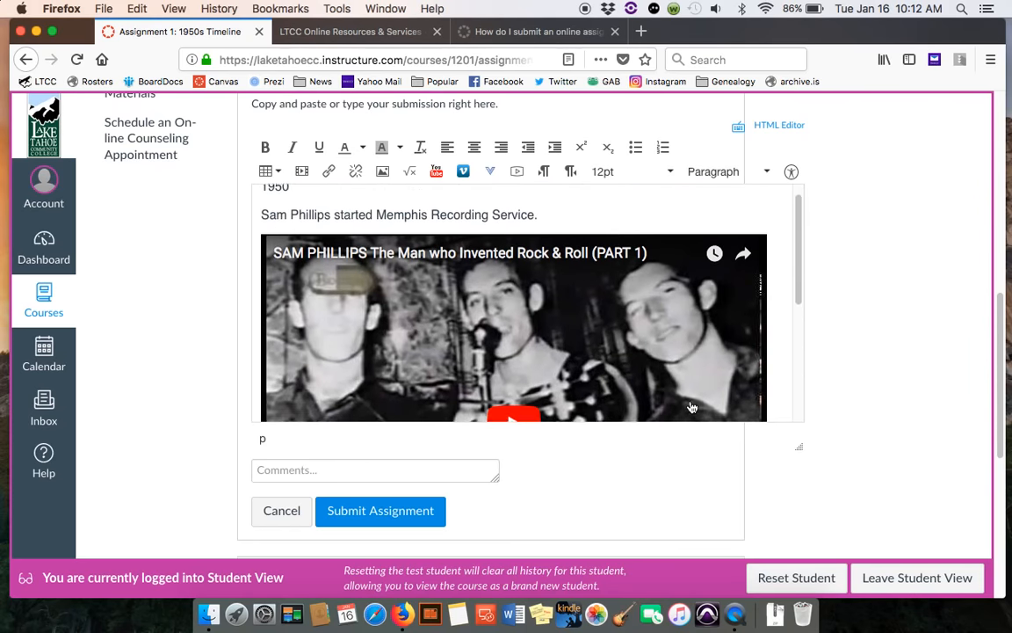